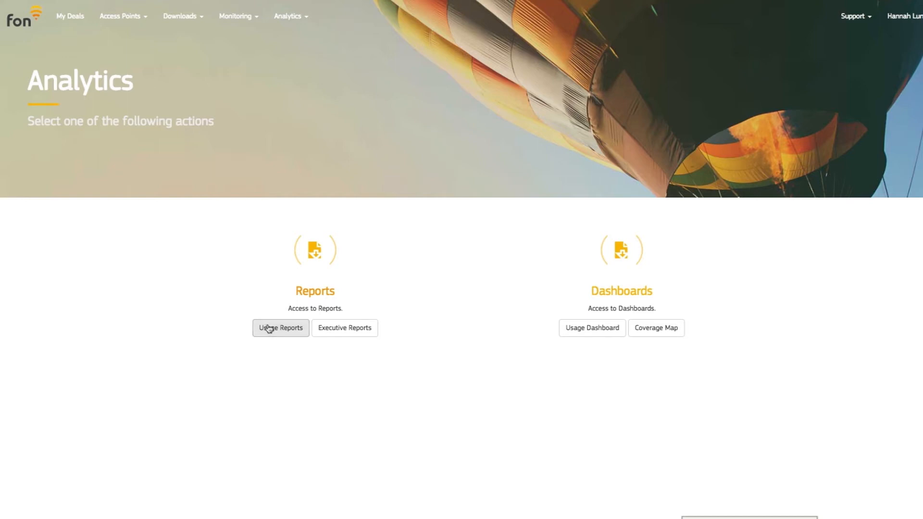
Step: Show the Usage Dashboard with a custom date range of 2016-10 to 2017-08
{"action": "left_click", "coordinate": [280, 328]}
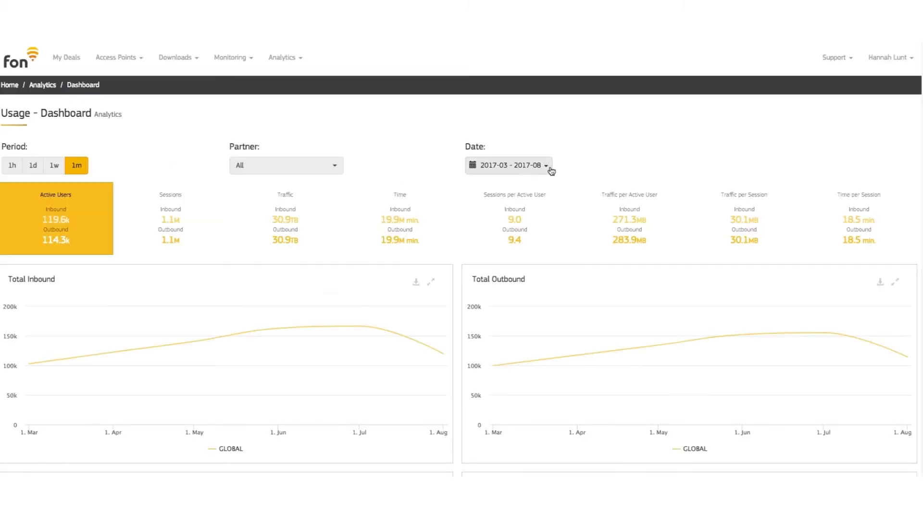
{"action": "left_click", "coordinate": [511, 166]}
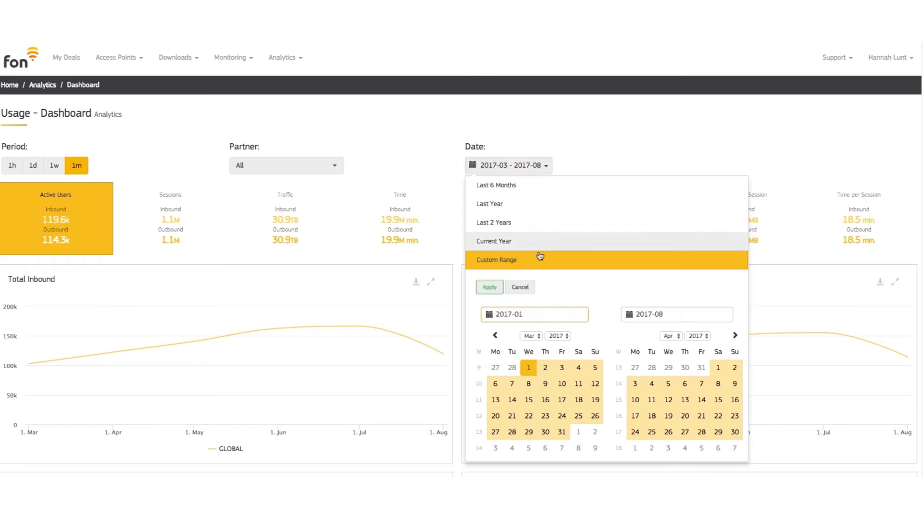
{"action": "left_click", "coordinate": [489, 287]}
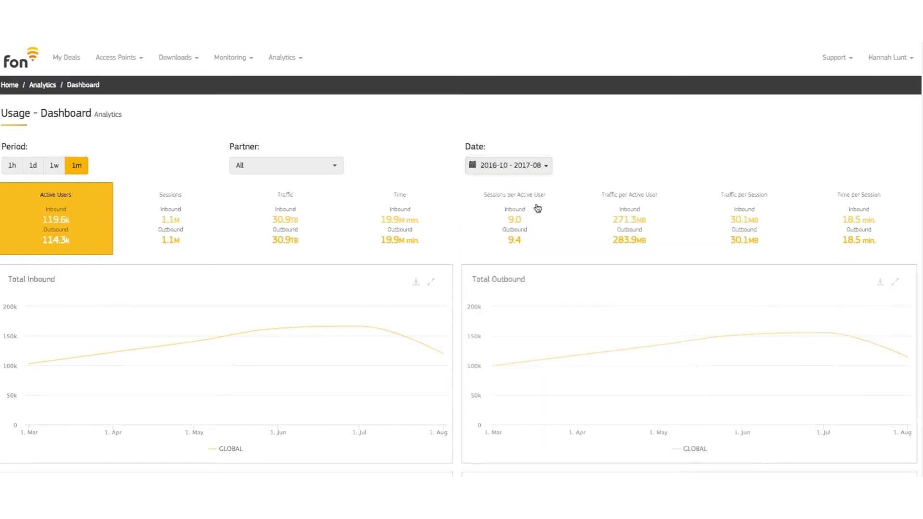
{"action": "mouse_move", "coordinate": [582, 172]}
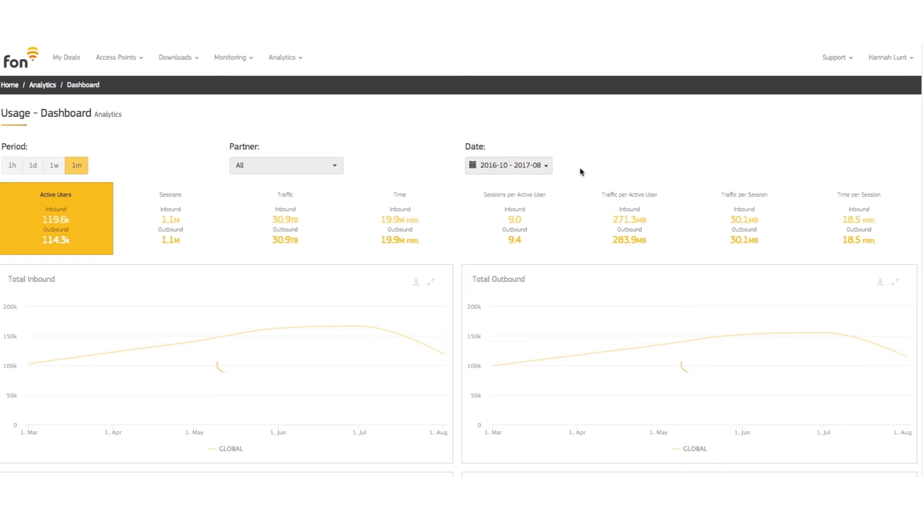
Step: Scroll through the dashboard's longer-range usage and per-partner charts
{"action": "scroll", "scroll_direction": "down", "scroll_amount": 3}
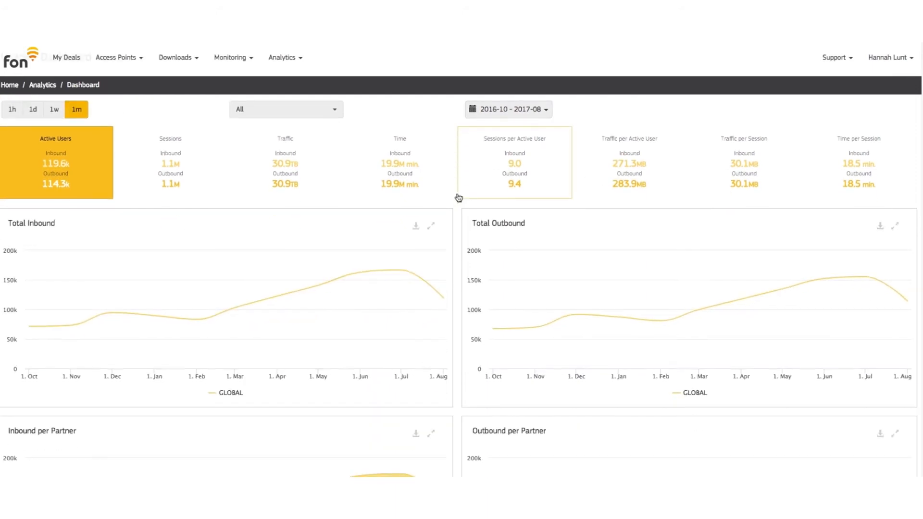
{"action": "scroll", "scroll_direction": "down", "scroll_amount": 3}
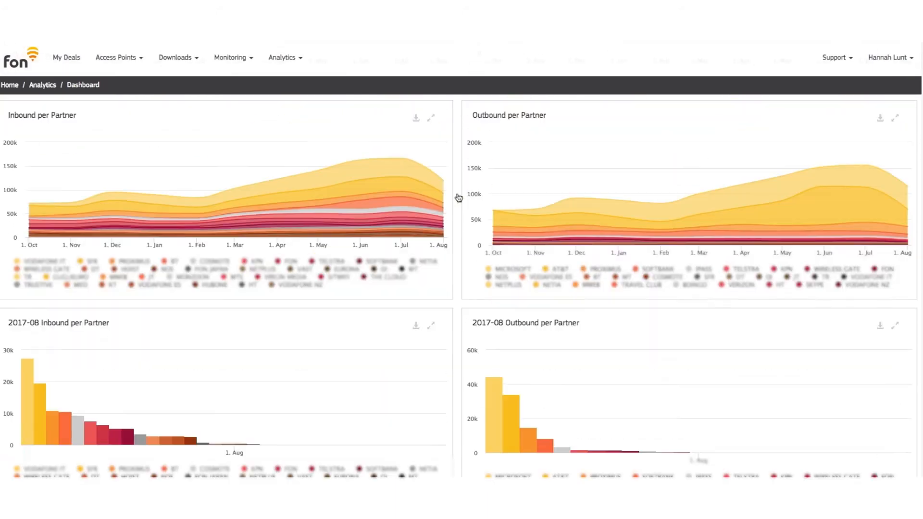
{"action": "scroll", "scroll_direction": "up", "scroll_amount": 3}
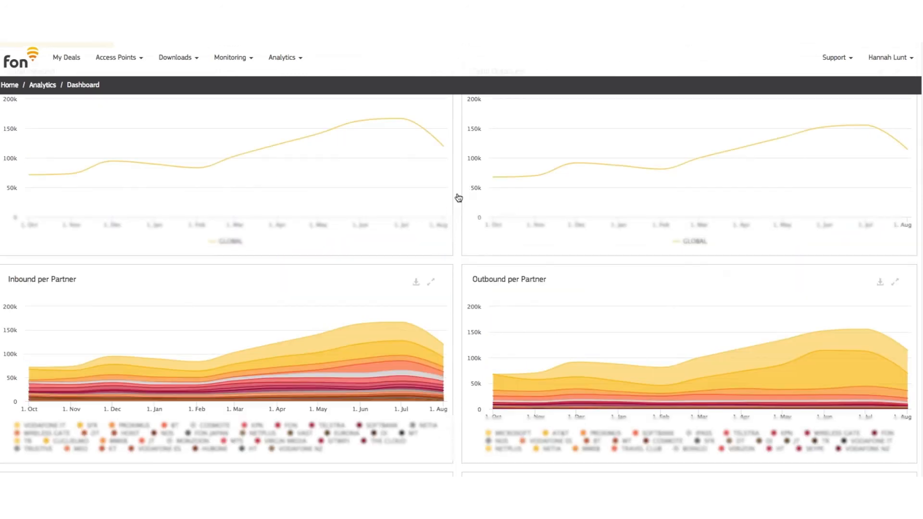
{"action": "scroll", "scroll_direction": "up", "scroll_amount": 3}
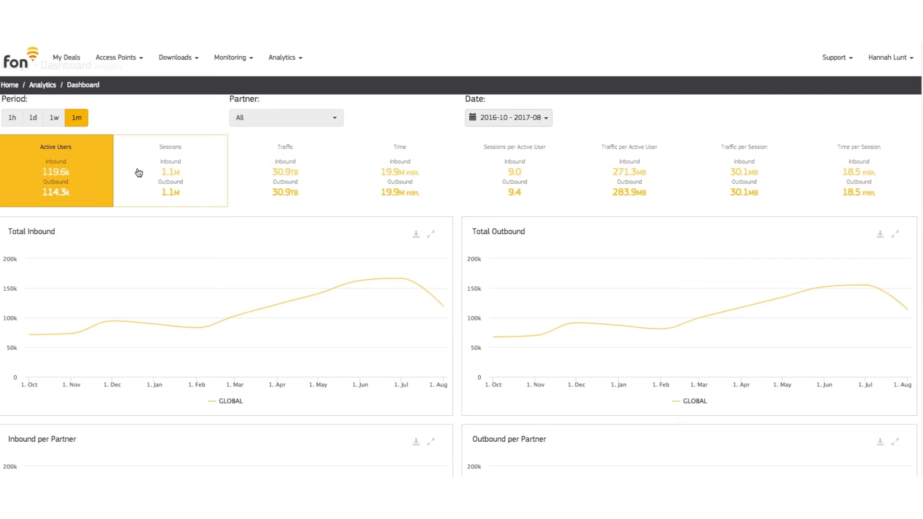
{"action": "mouse_move", "coordinate": [165, 180]}
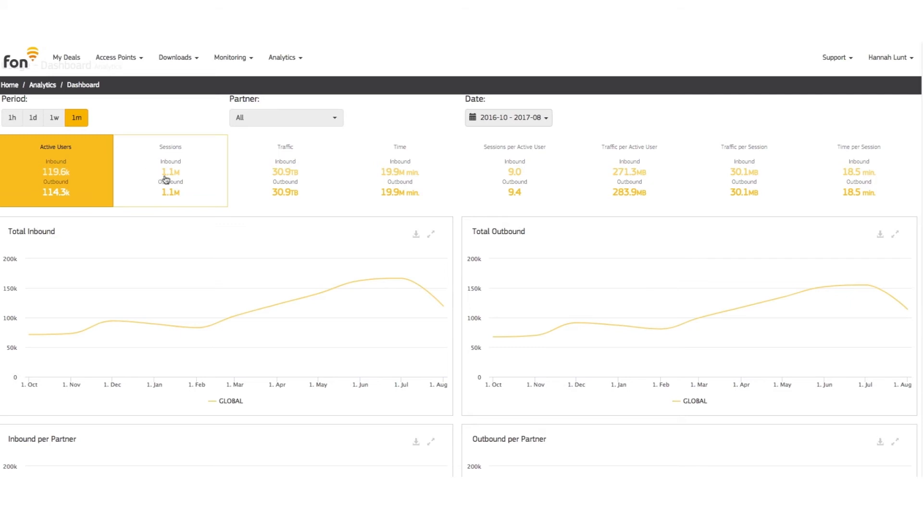
Step: Review a deal's summary from My Deals, then go to the Access Points page
{"action": "left_click", "coordinate": [169, 171]}
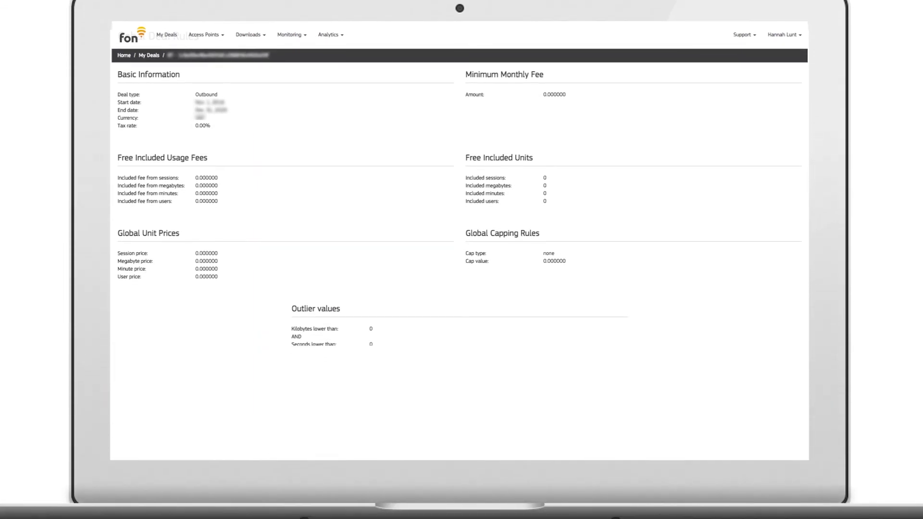
{"action": "left_click", "coordinate": [206, 35]}
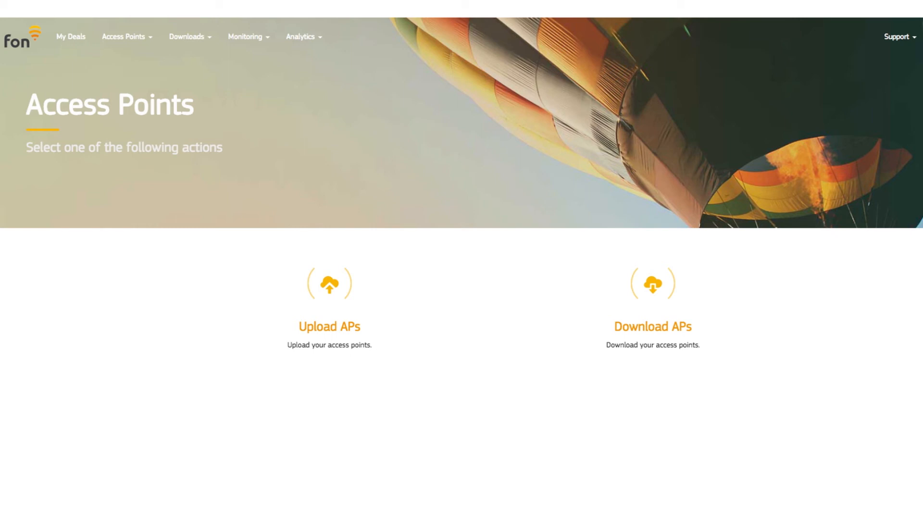